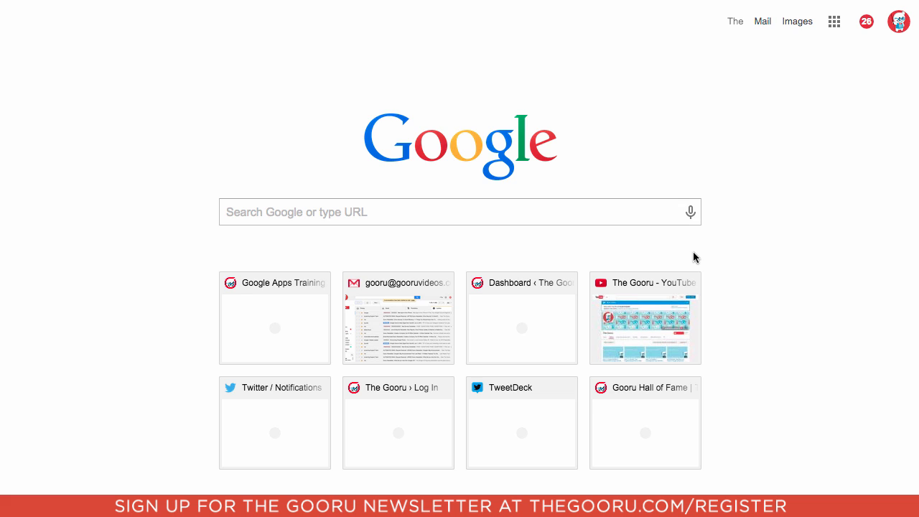
pyautogui.moveTo(815, 65)
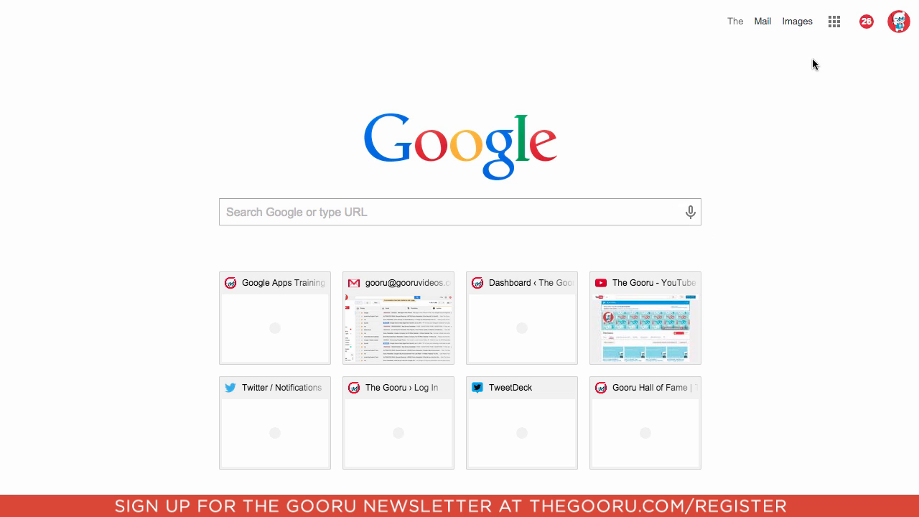
# Launch Google Photos from Chrome's Google apps launcher.
pyautogui.click(833, 21)
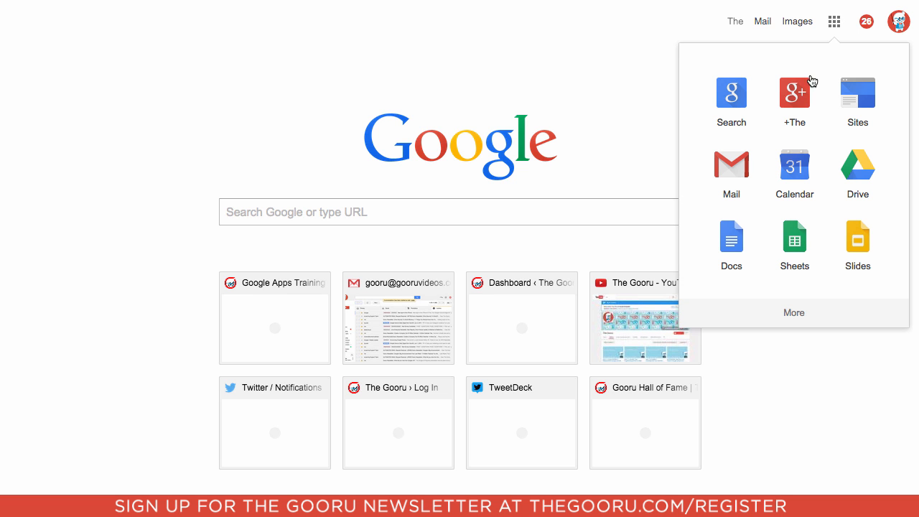
pyautogui.scroll(-3)
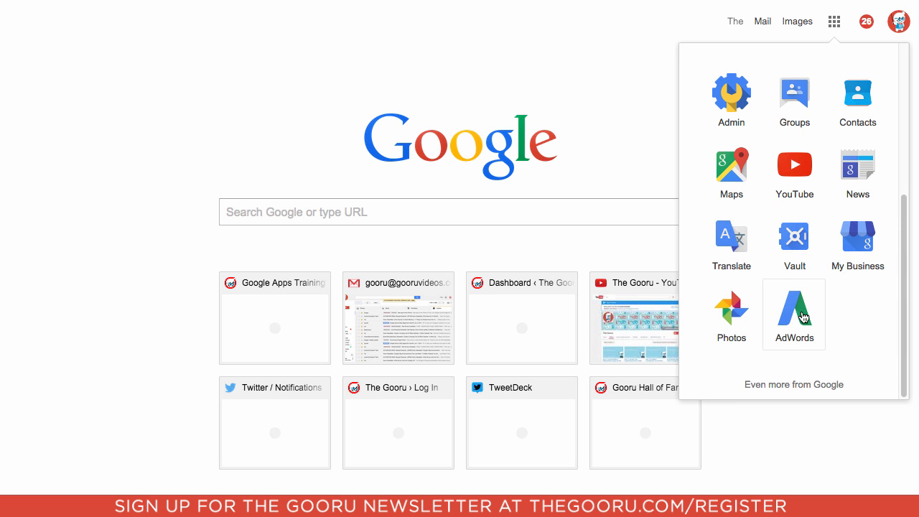
pyautogui.click(732, 310)
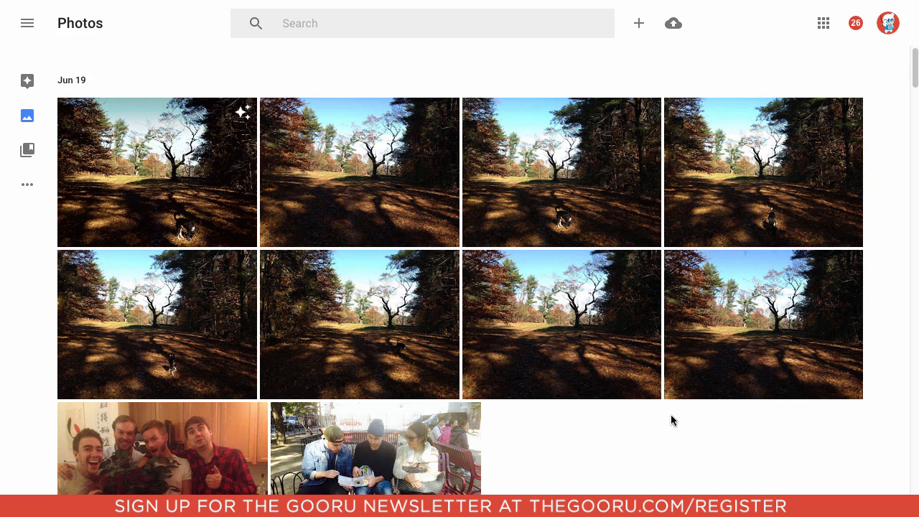
pyautogui.scroll(-3)
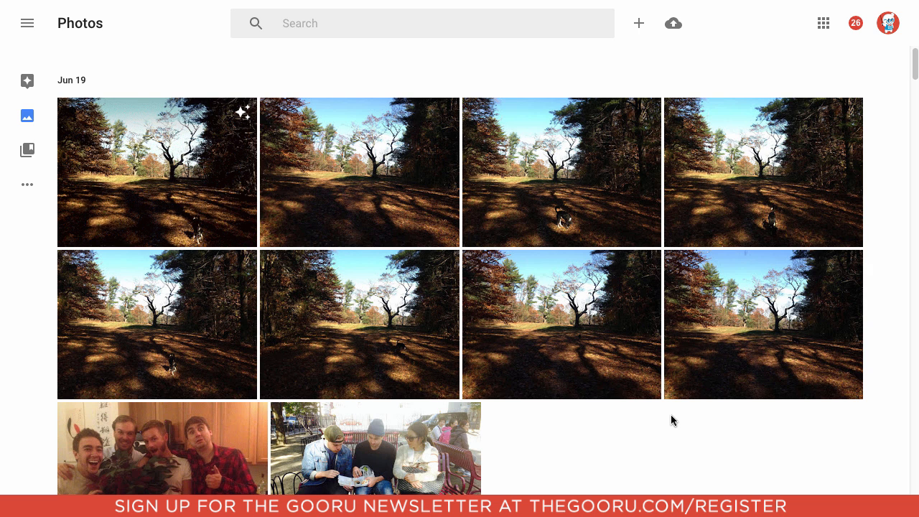
pyautogui.moveTo(873, 381)
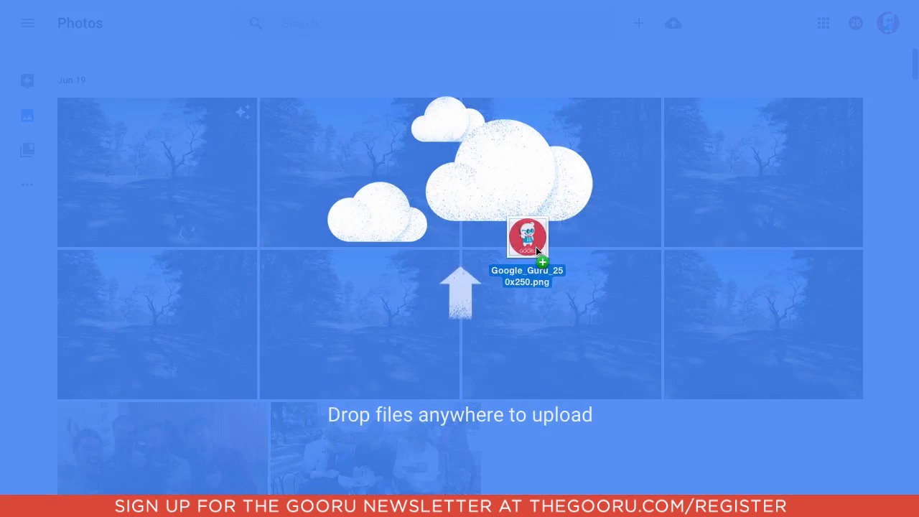
# Upload Google_Guru_250x250.png by dragging it in, then return to the library grid.
pyautogui.moveTo(528, 237); pyautogui.dragTo(528, 237)
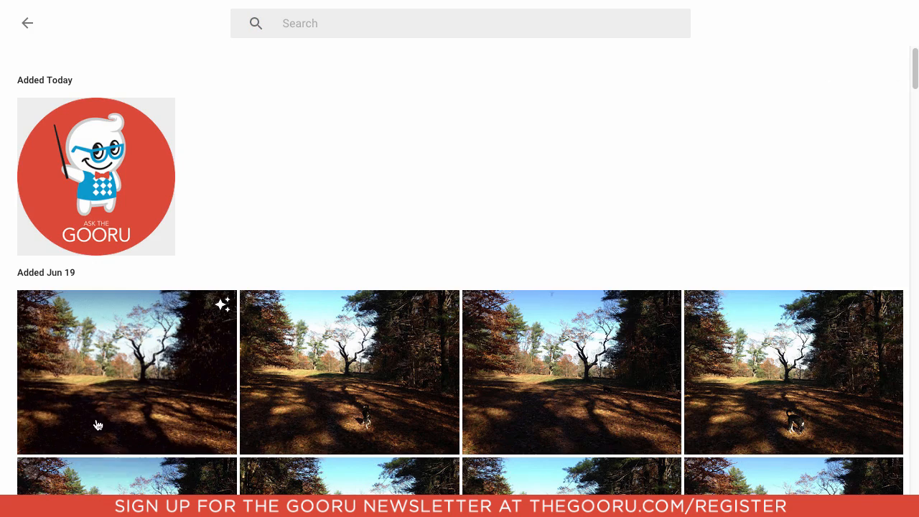
pyautogui.click(96, 176)
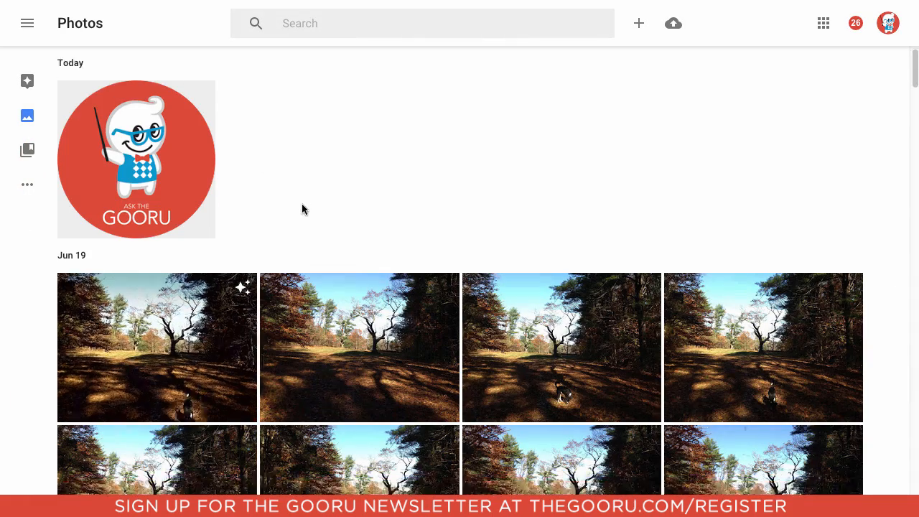
pyautogui.scroll(-3)
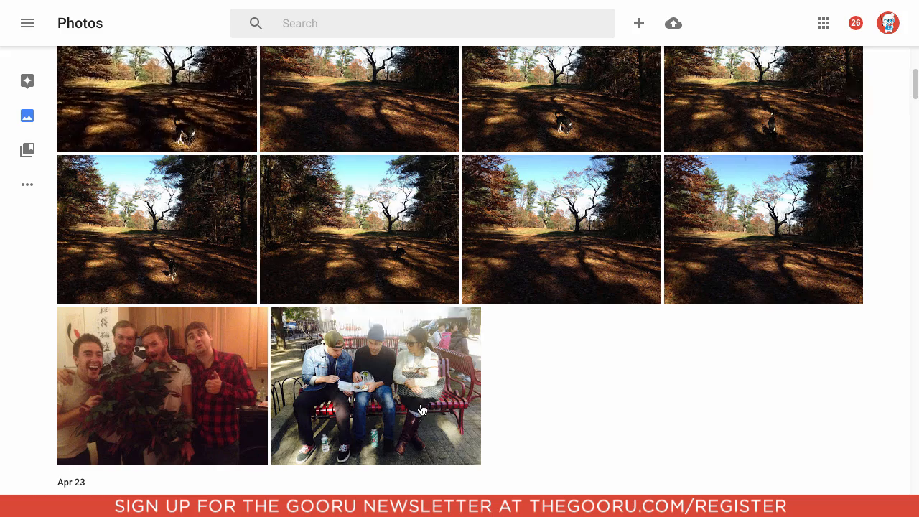
# Boost Pop on the three-people bench photo and set a moderate vignette of about a third.
pyautogui.click(375, 385)
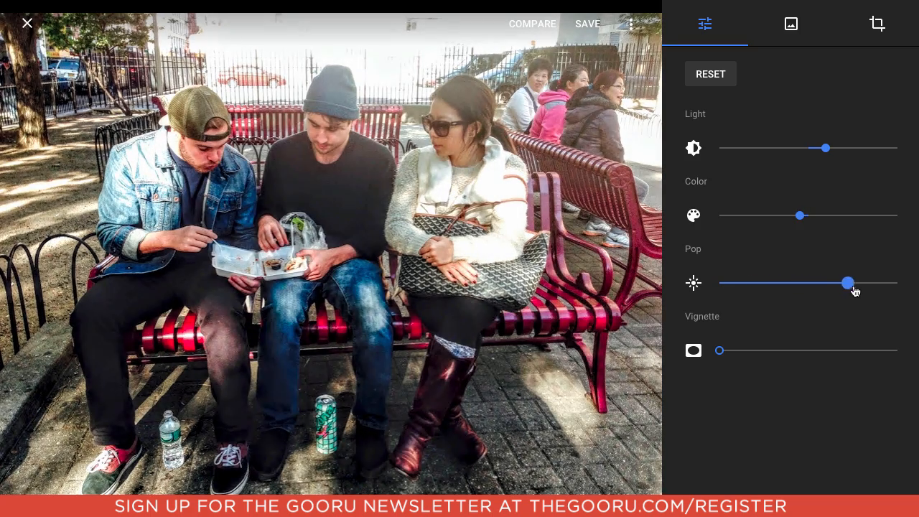
pyautogui.moveTo(849, 283); pyautogui.dragTo(877, 283)
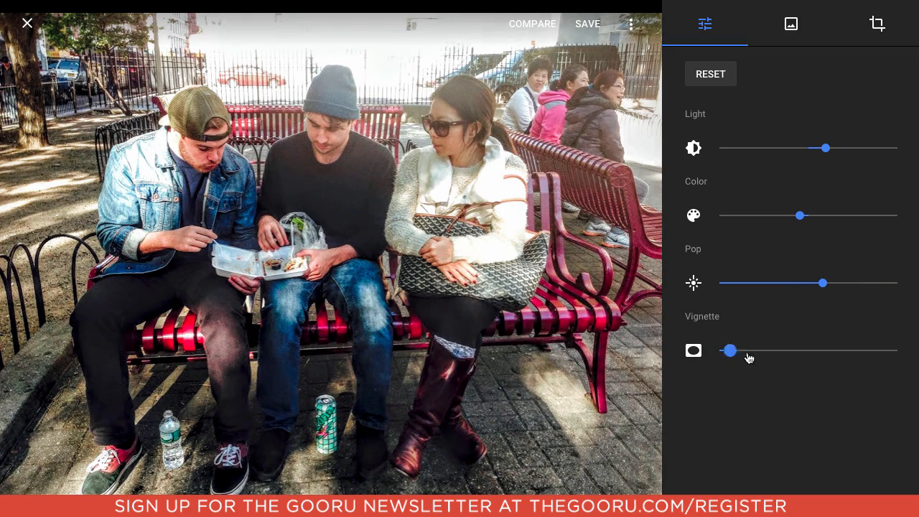
pyautogui.moveTo(729, 350); pyautogui.dragTo(869, 350)
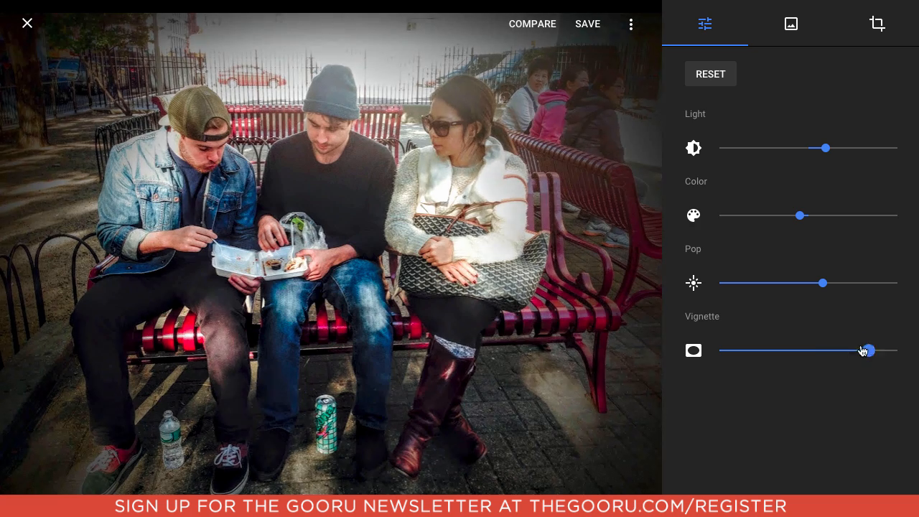
pyautogui.moveTo(865, 351); pyautogui.dragTo(786, 350)
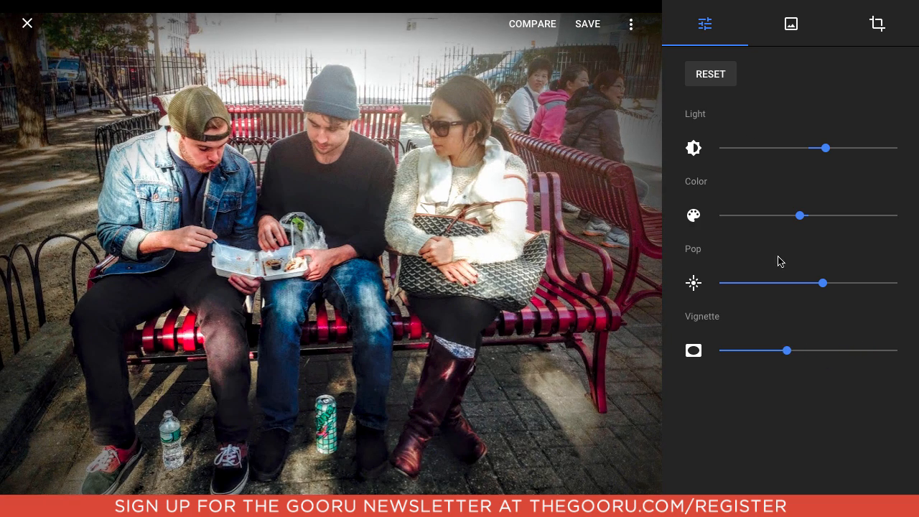
# Apply the Dione filter, compare against the original, and bring up the revert and save-copy options.
pyautogui.click(790, 24)
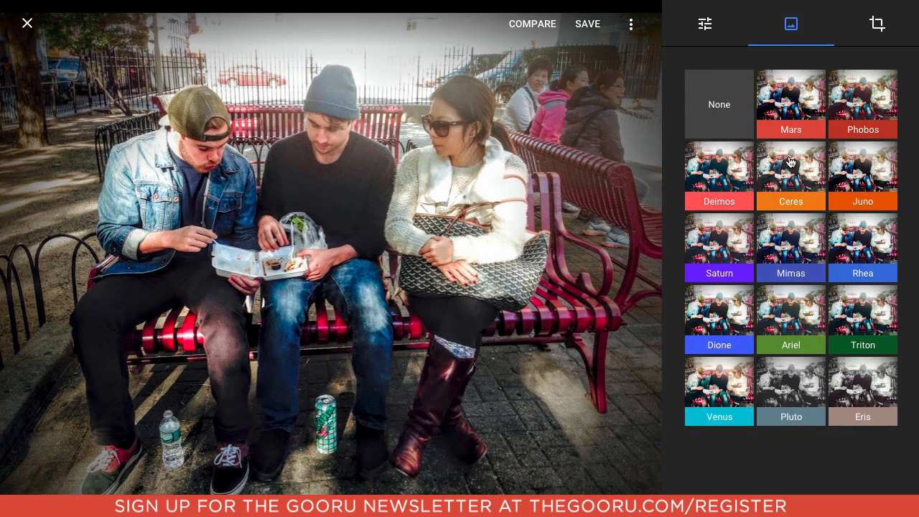
pyautogui.click(790, 172)
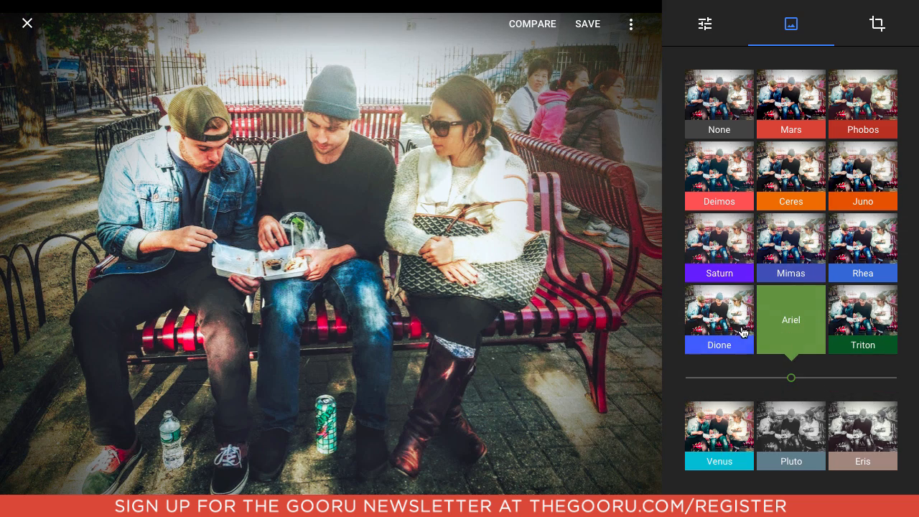
pyautogui.click(718, 319)
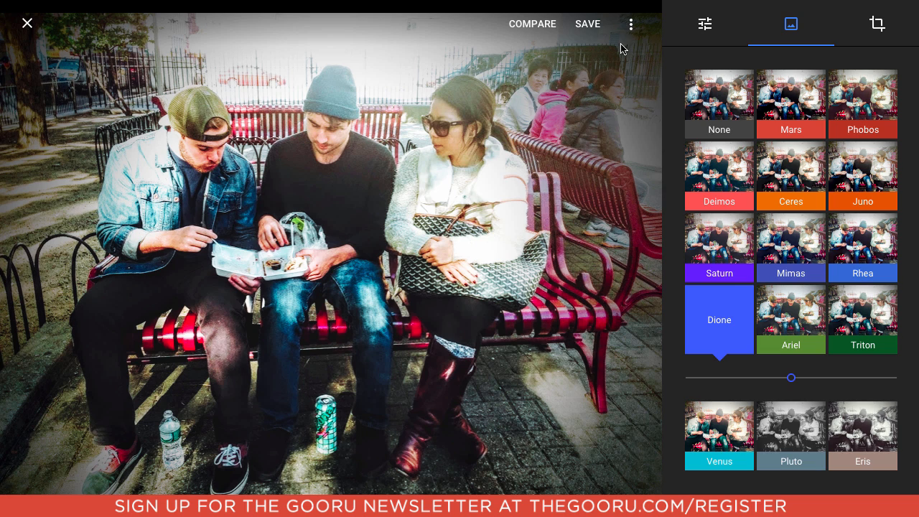
pyautogui.moveTo(553, 31)
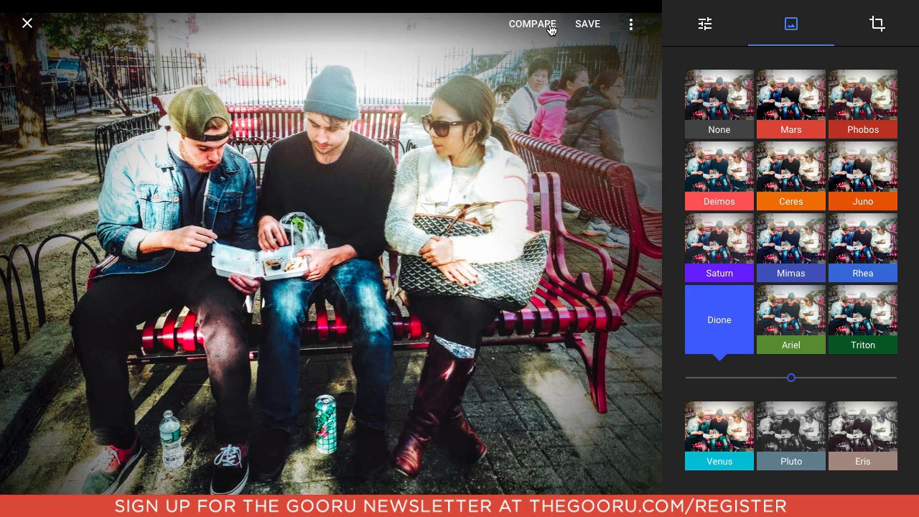
pyautogui.click(531, 24)
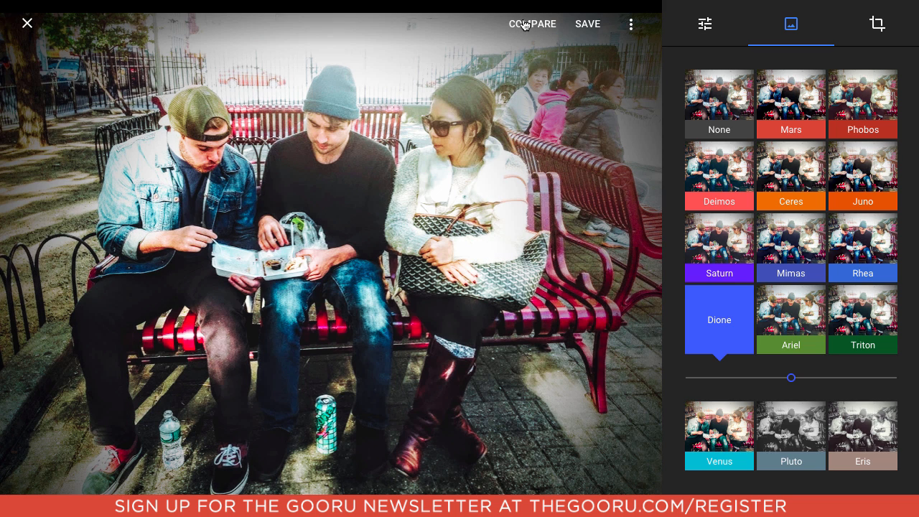
pyautogui.click(631, 24)
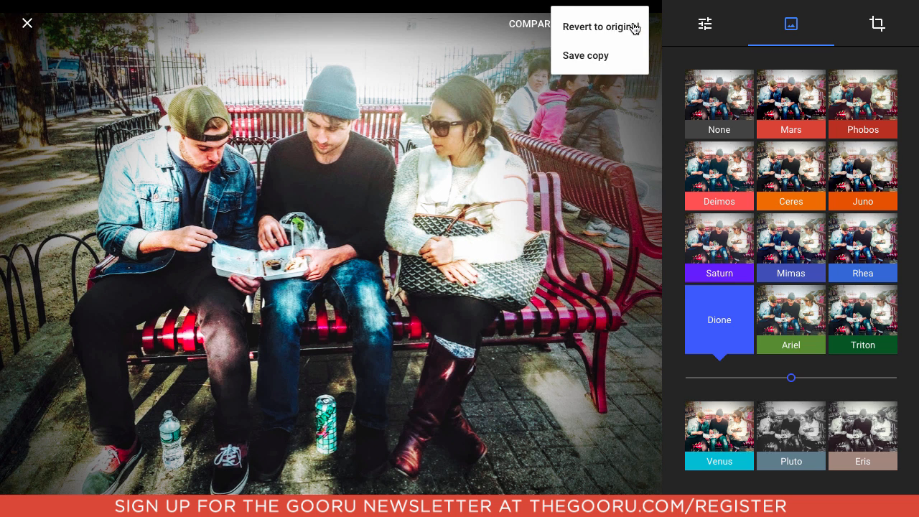
pyautogui.moveTo(598, 27)
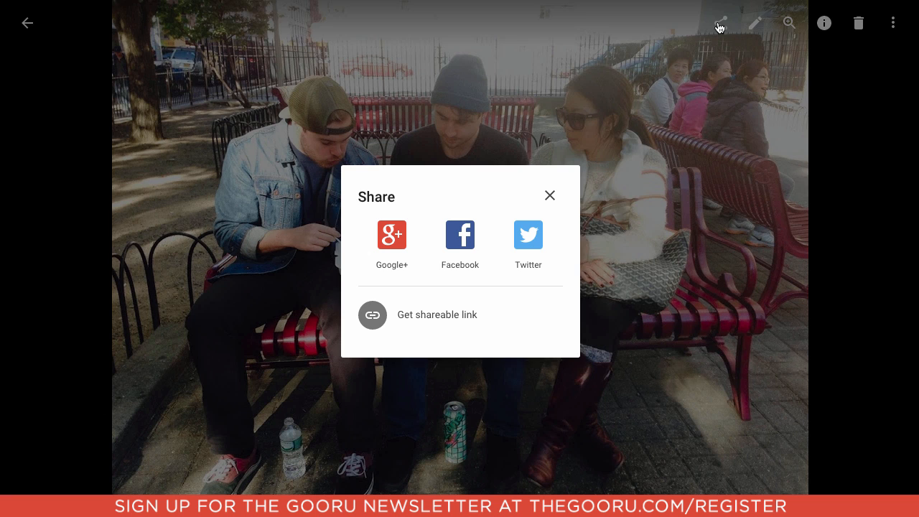
pyautogui.moveTo(715, 32)
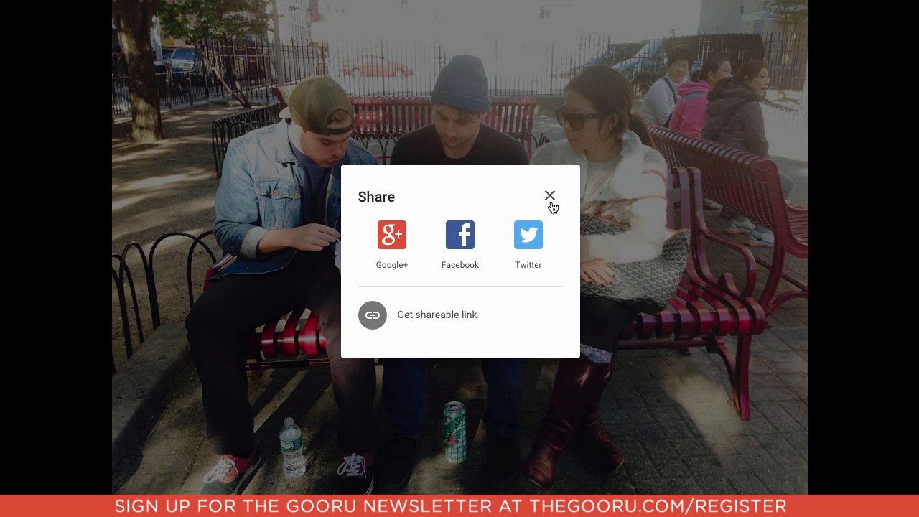
# Close the Share dialog showing Google+, Facebook, Twitter and link options.
pyautogui.click(550, 194)
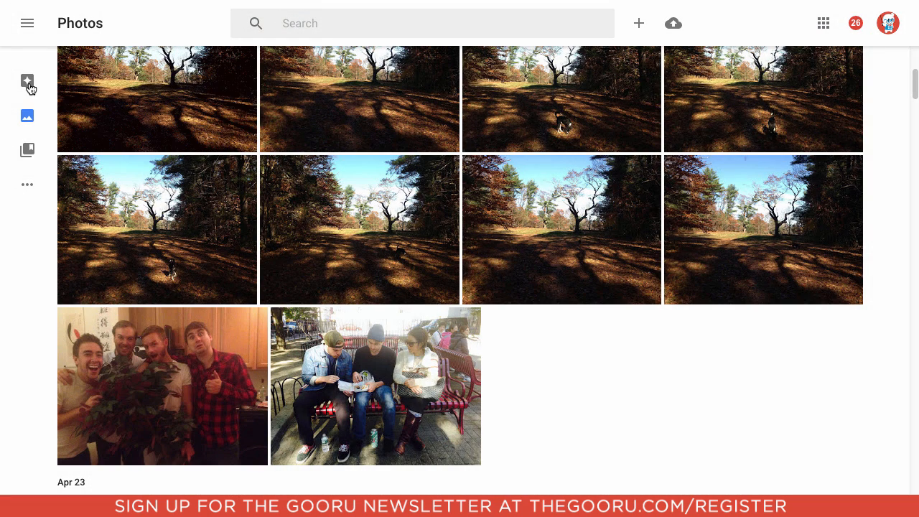
# View the empty 'All caught up' Assistant page, then select the next sidebar item.
pyautogui.click(28, 81)
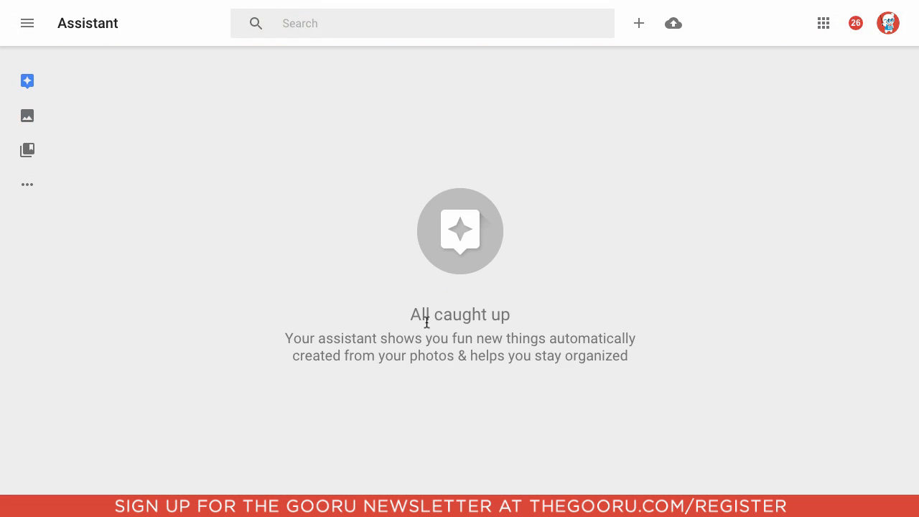
pyautogui.moveTo(422, 301)
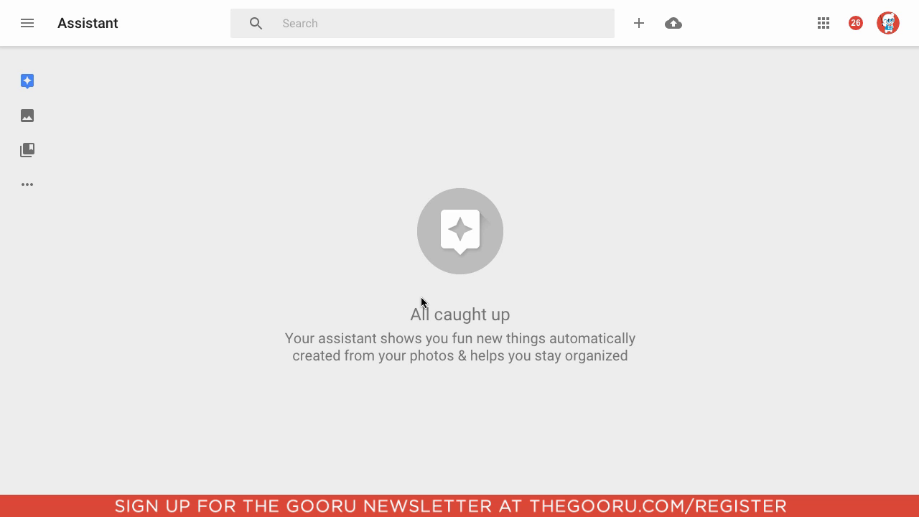
pyautogui.moveTo(27, 115)
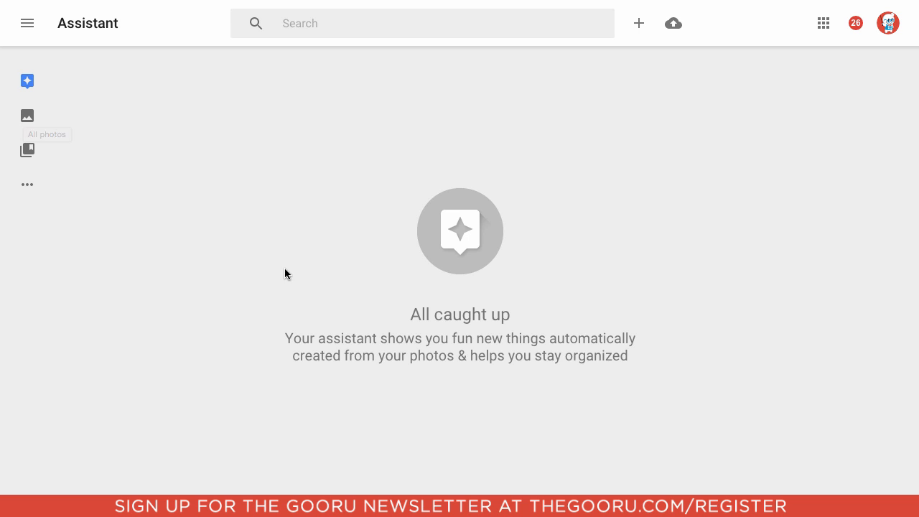
pyautogui.moveTo(312, 286)
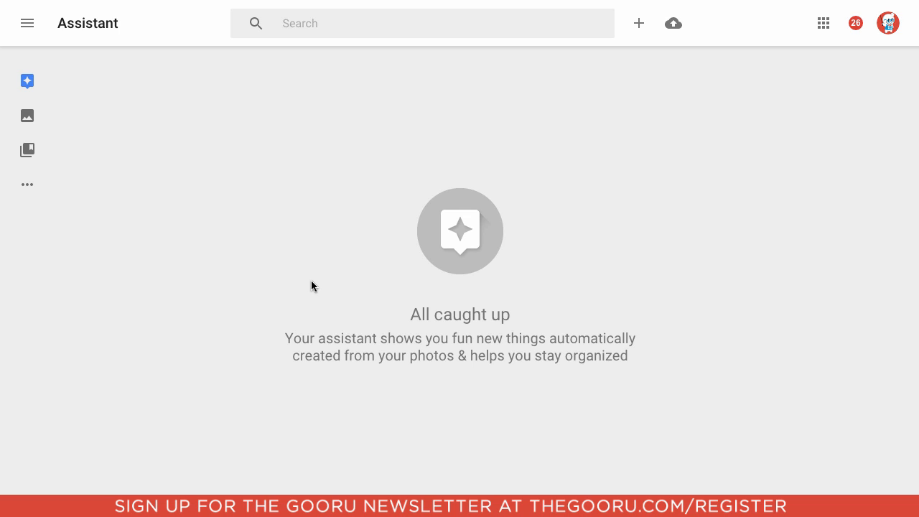
pyautogui.moveTo(101, 169)
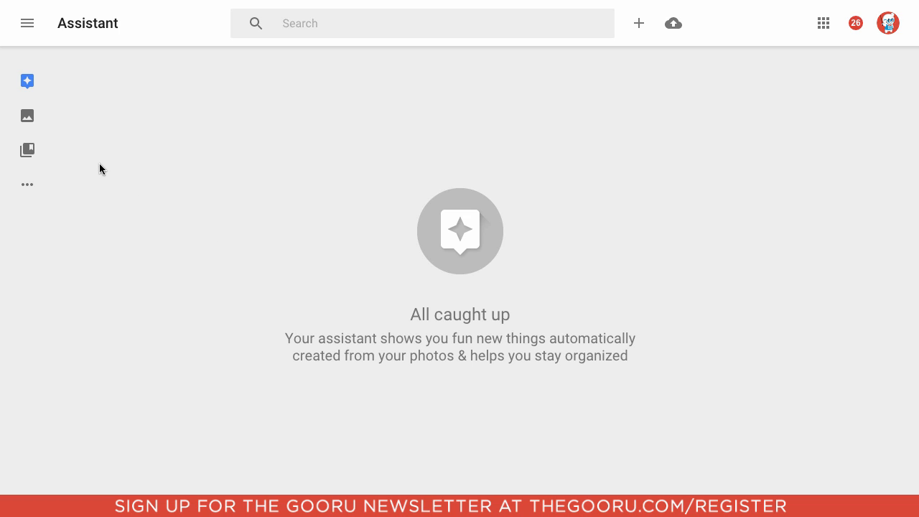
pyautogui.click(27, 115)
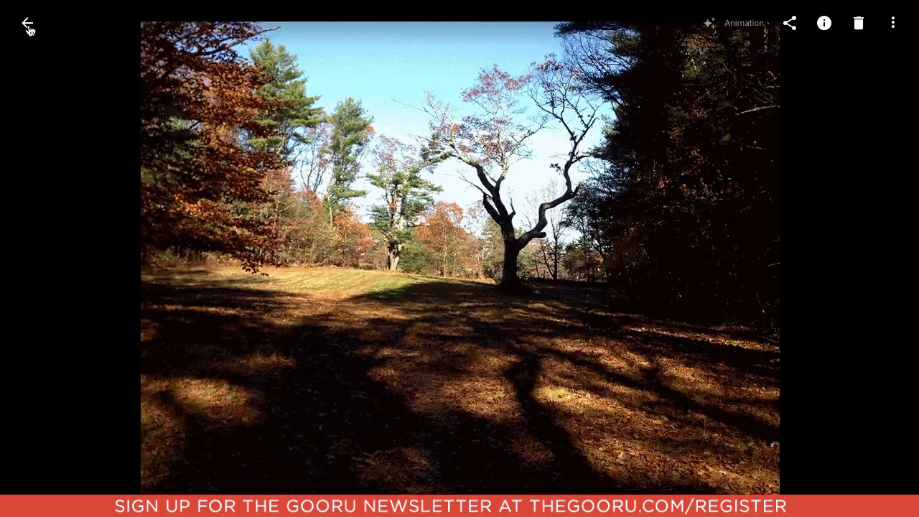
# Exit the tree-in-the-woods animation viewer with the back arrow.
pyautogui.click(27, 23)
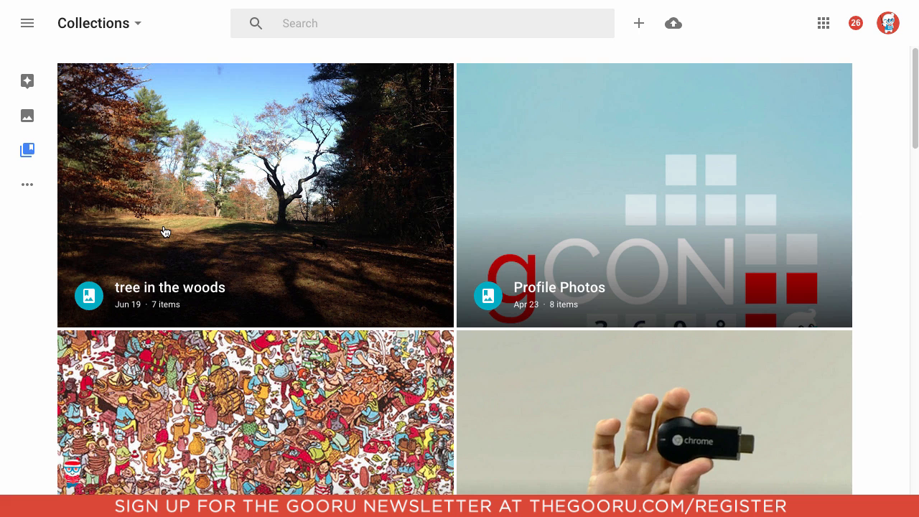
pyautogui.scroll(-3)
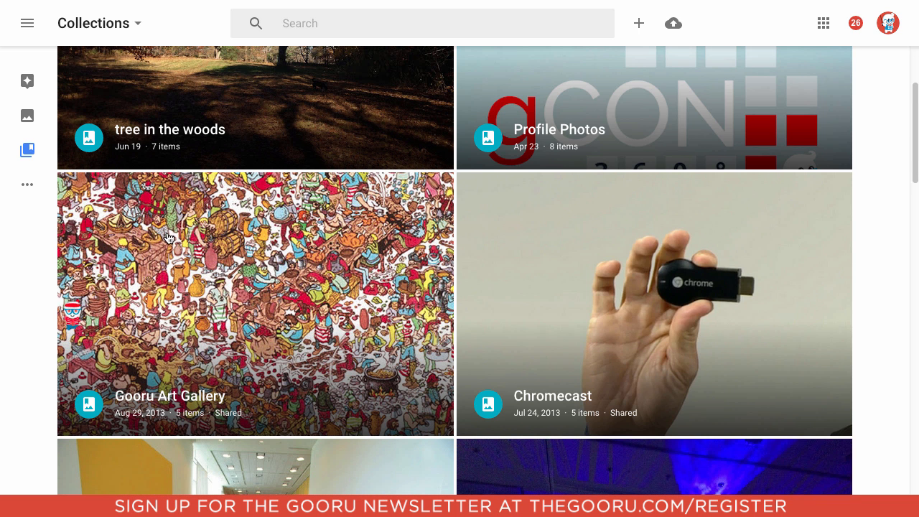
pyautogui.scroll(-3)
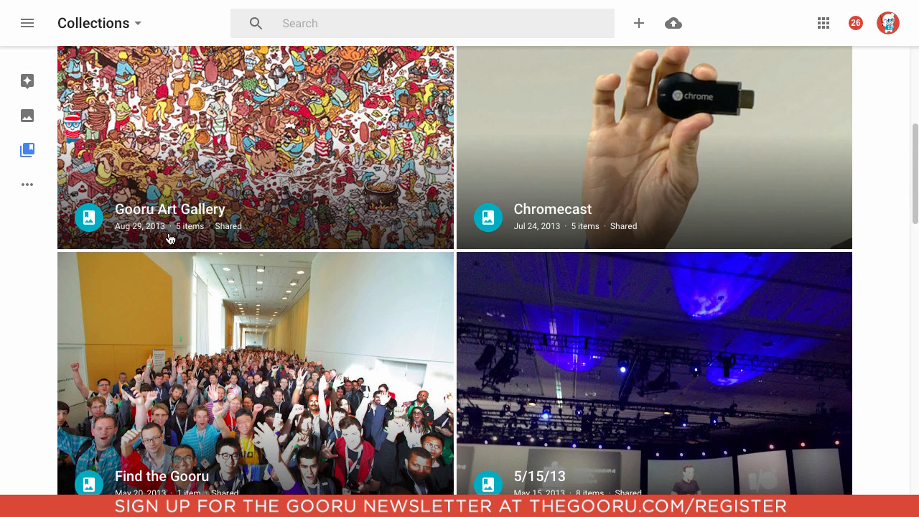
pyautogui.scroll(-3)
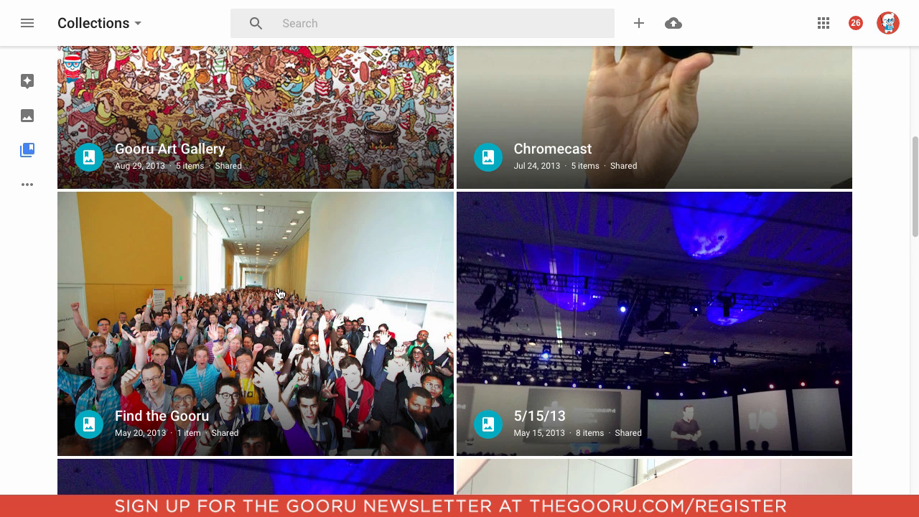
pyautogui.scroll(-3)
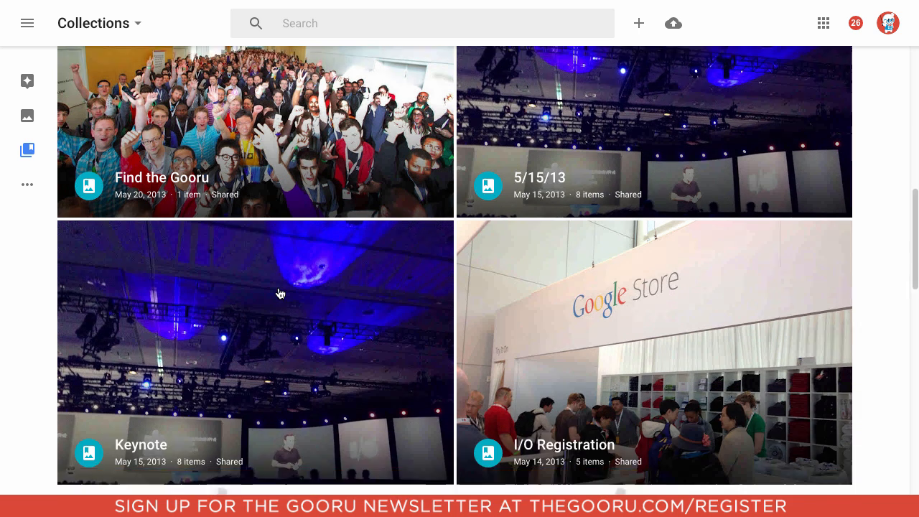
pyautogui.scroll(-3)
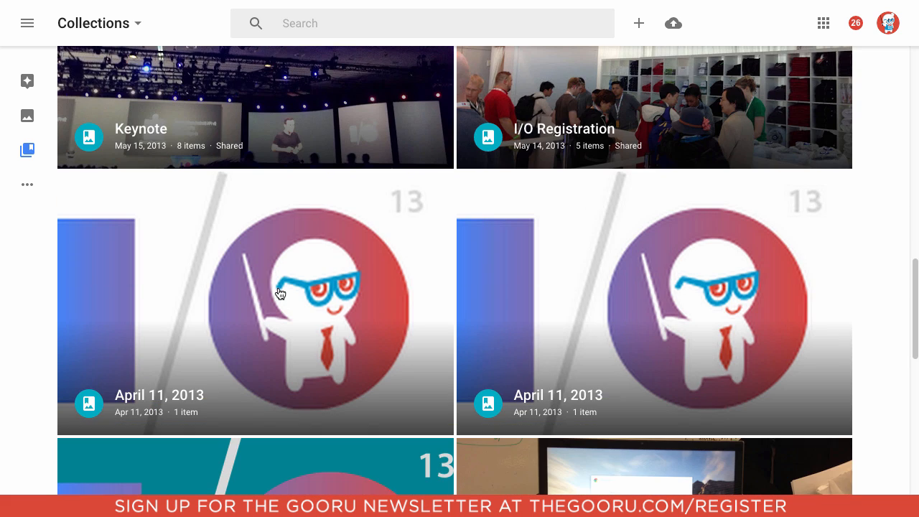